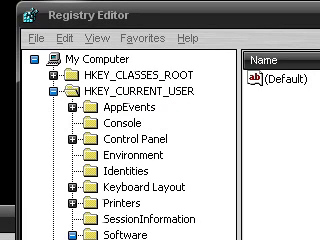
{"action": "scroll", "scroll_direction": "down", "scroll_amount": 3}
{"action": "type", "text": "N"}
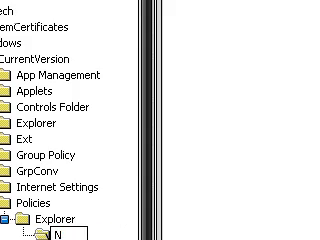
{"action": "type", "text": "oCD"}
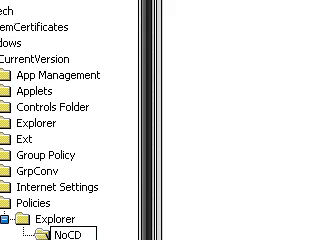
{"action": "type", "text": "Burni"}
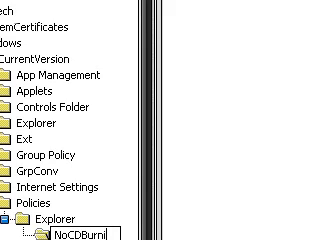